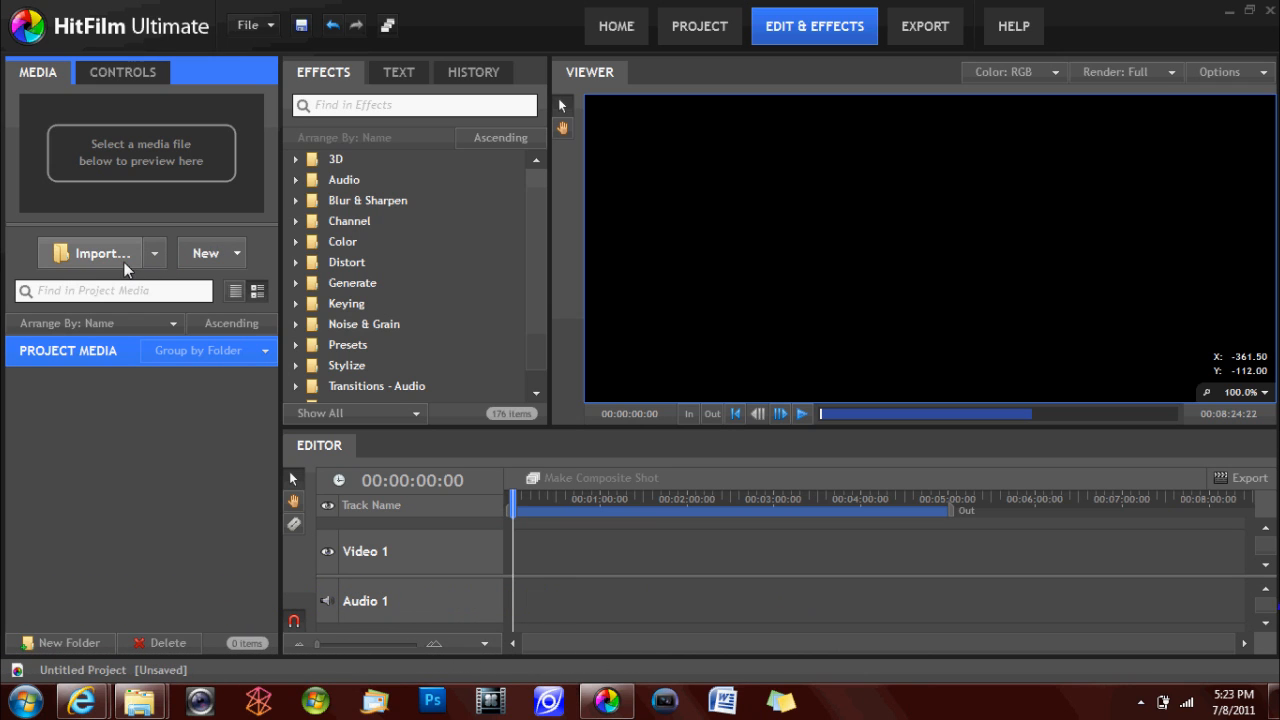
Step: Begin an import and select the Black Ops and Frozen Crossing videos on the Desktop
click(90, 253)
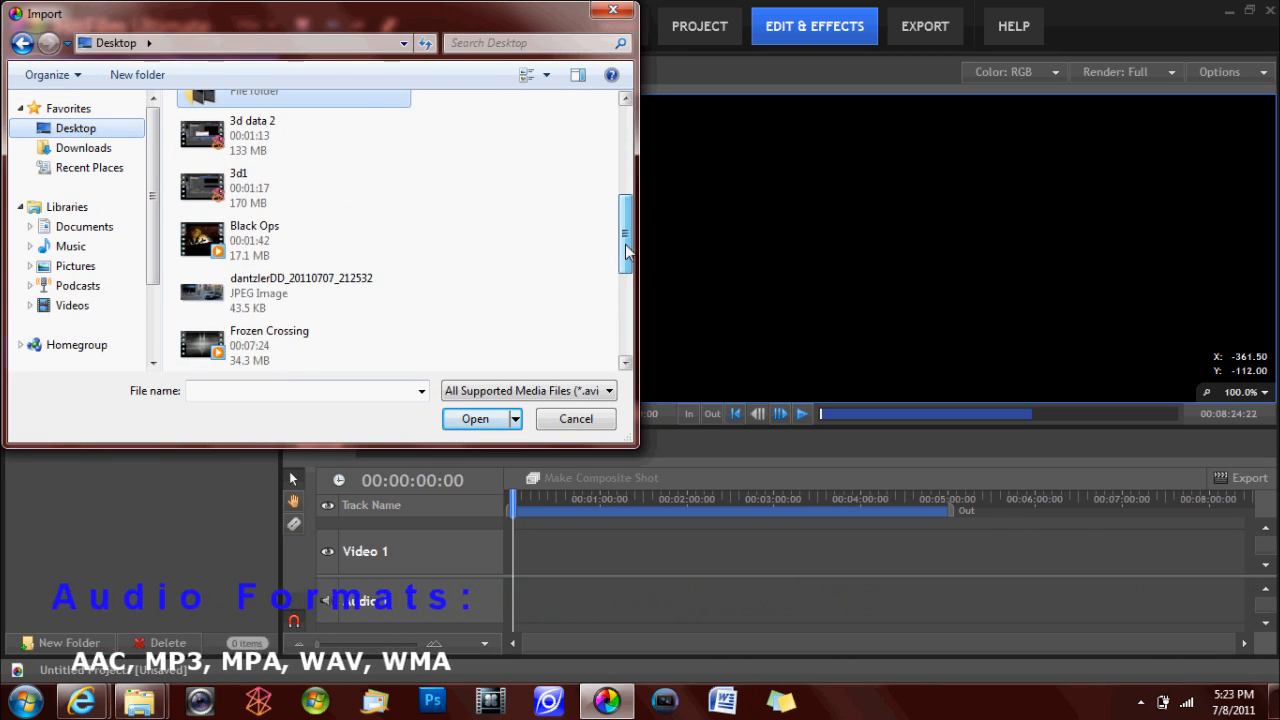
click(290, 342)
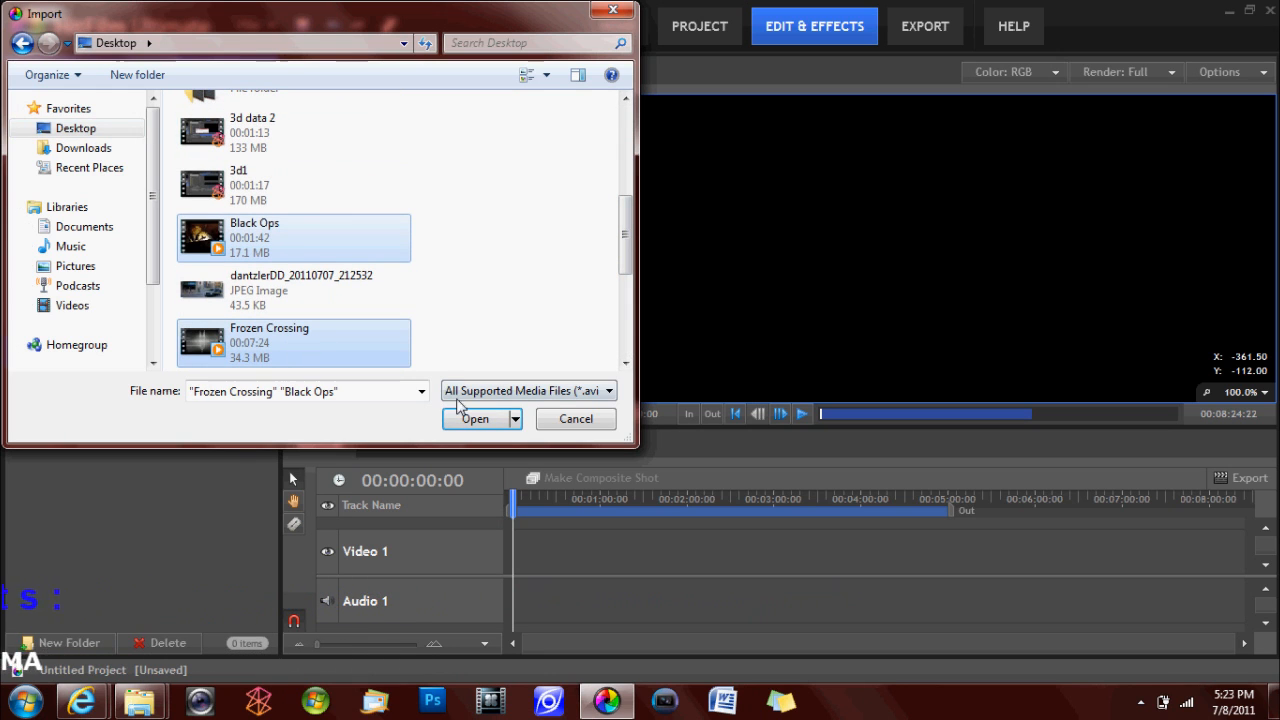
mouse_move(487, 433)
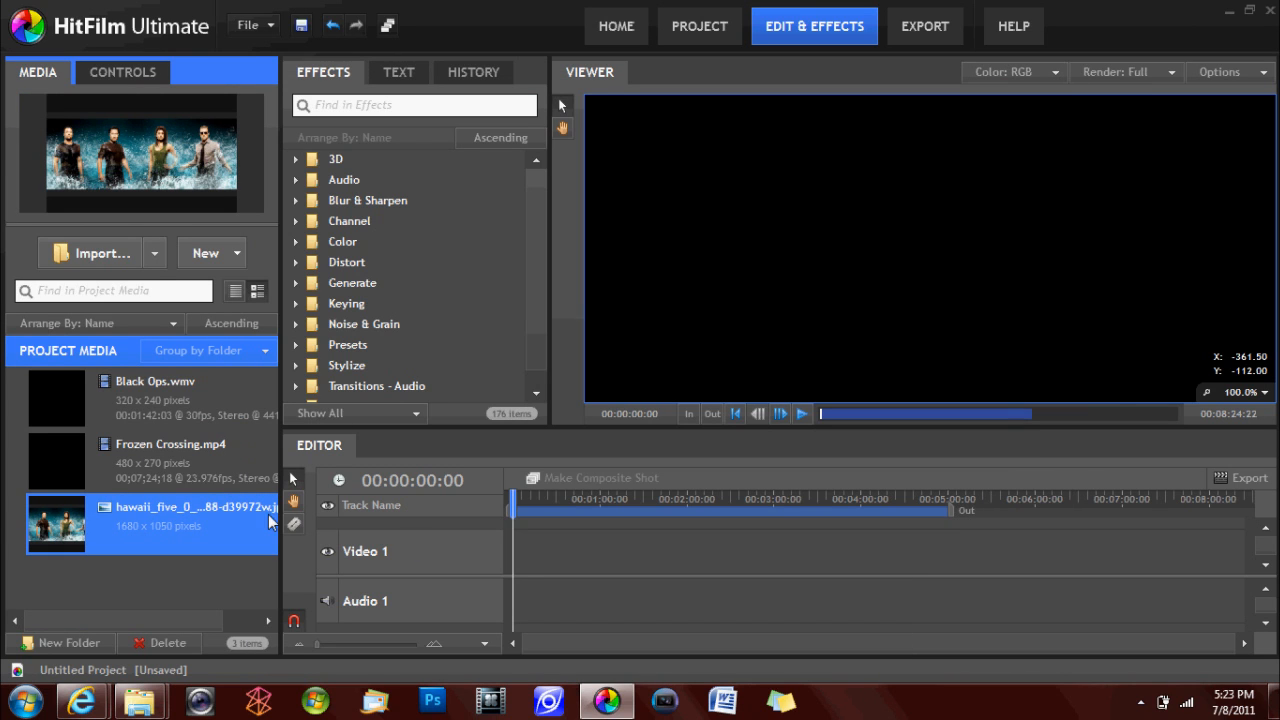
Step: Deselect the Hawaii wallpaper image in the Project Media list after importing
click(190, 595)
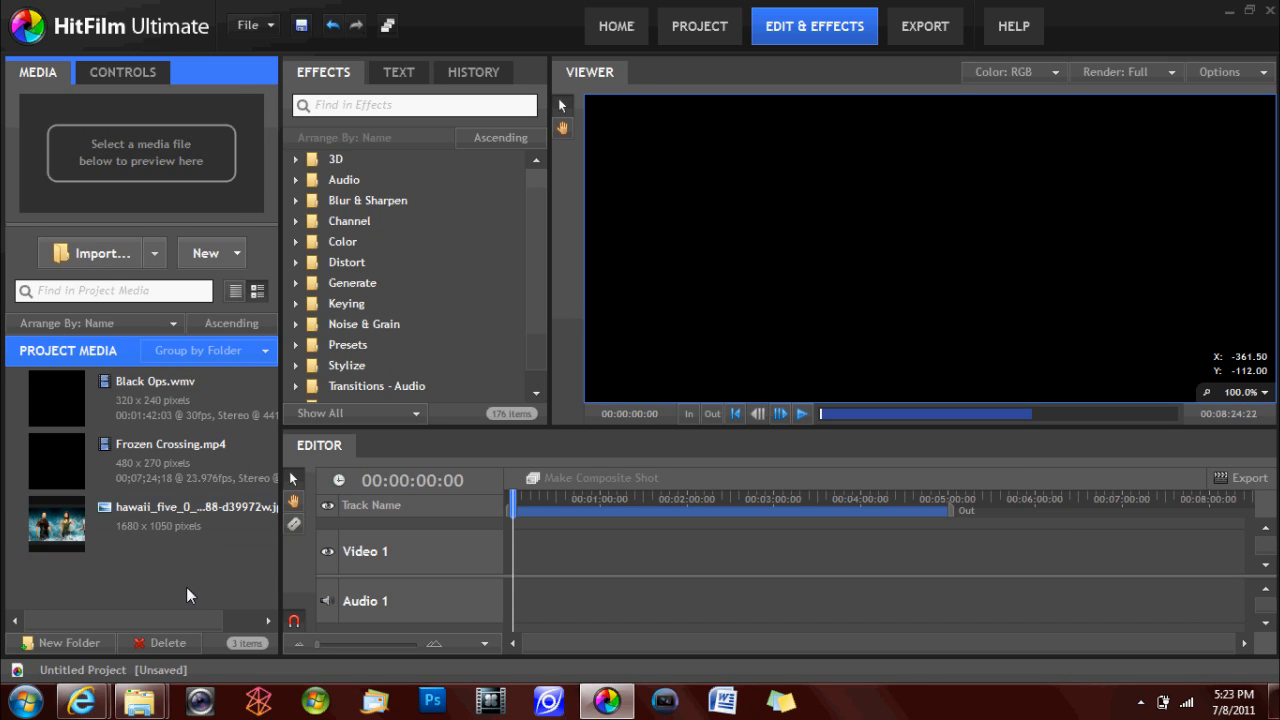
mouse_move(100, 598)
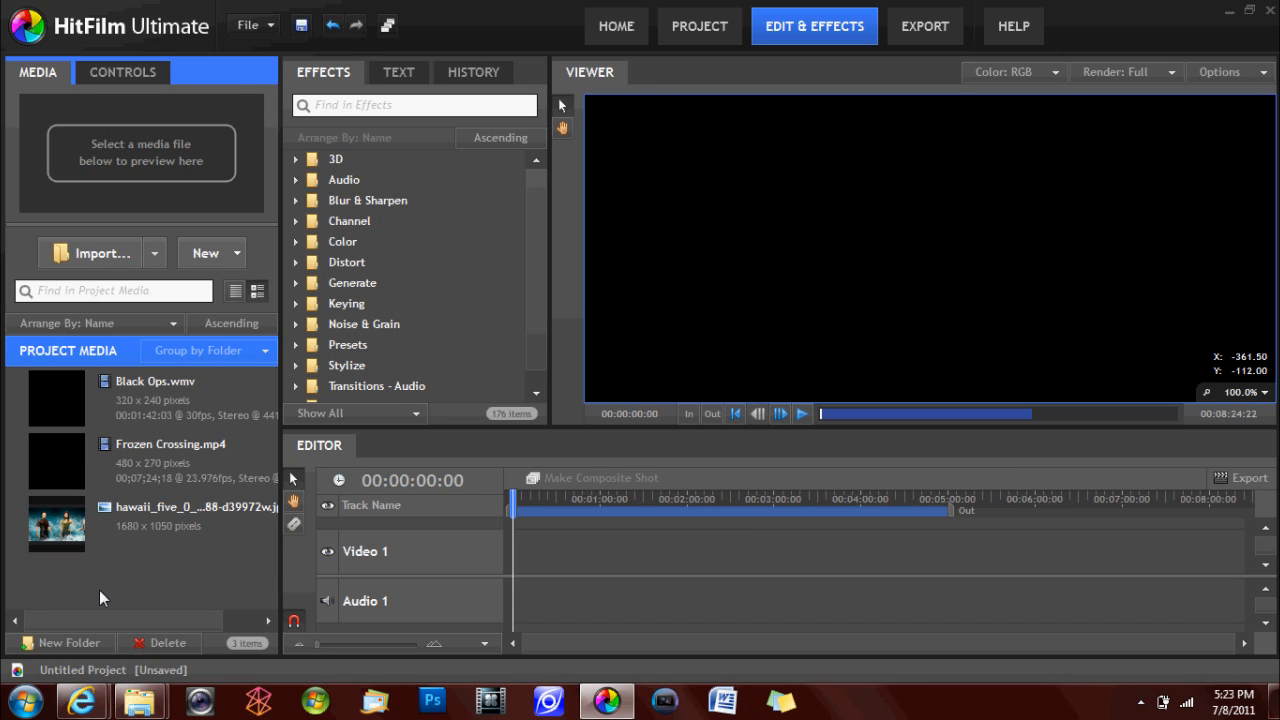
Step: Import the dantzlerDD JPEG street photo from the Desktop as a fourth media item
click(95, 252)
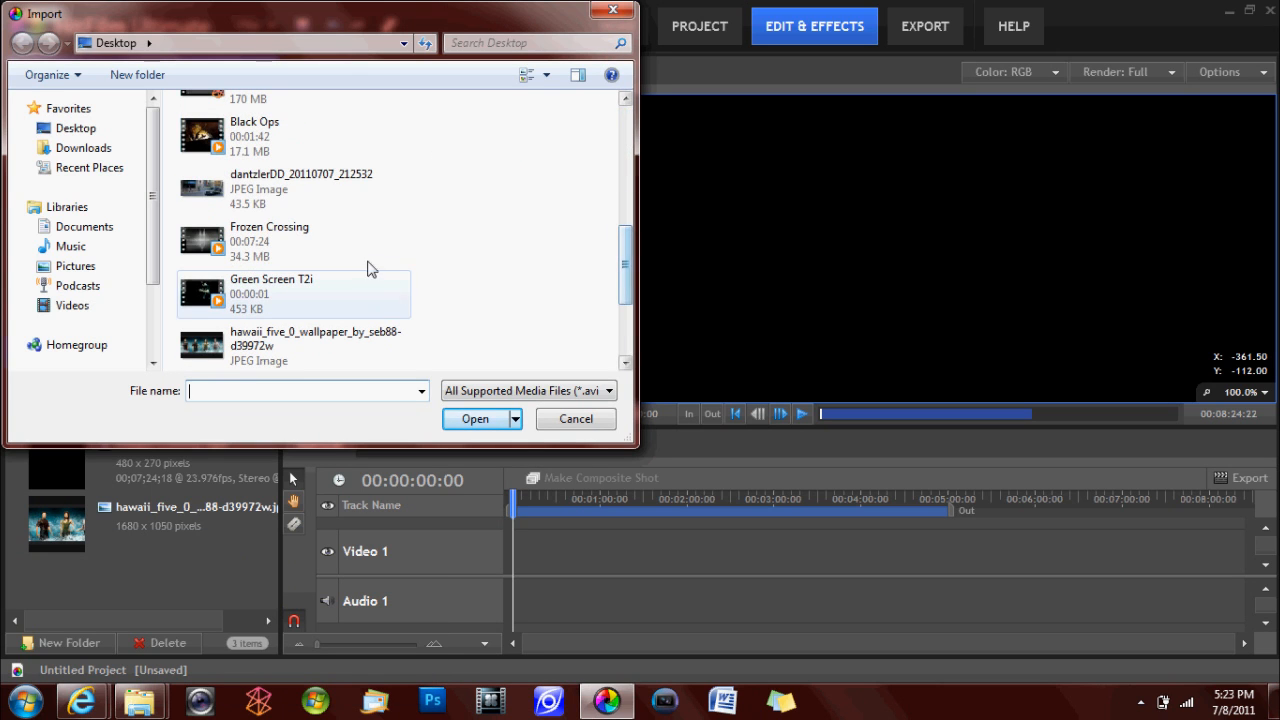
click(475, 419)
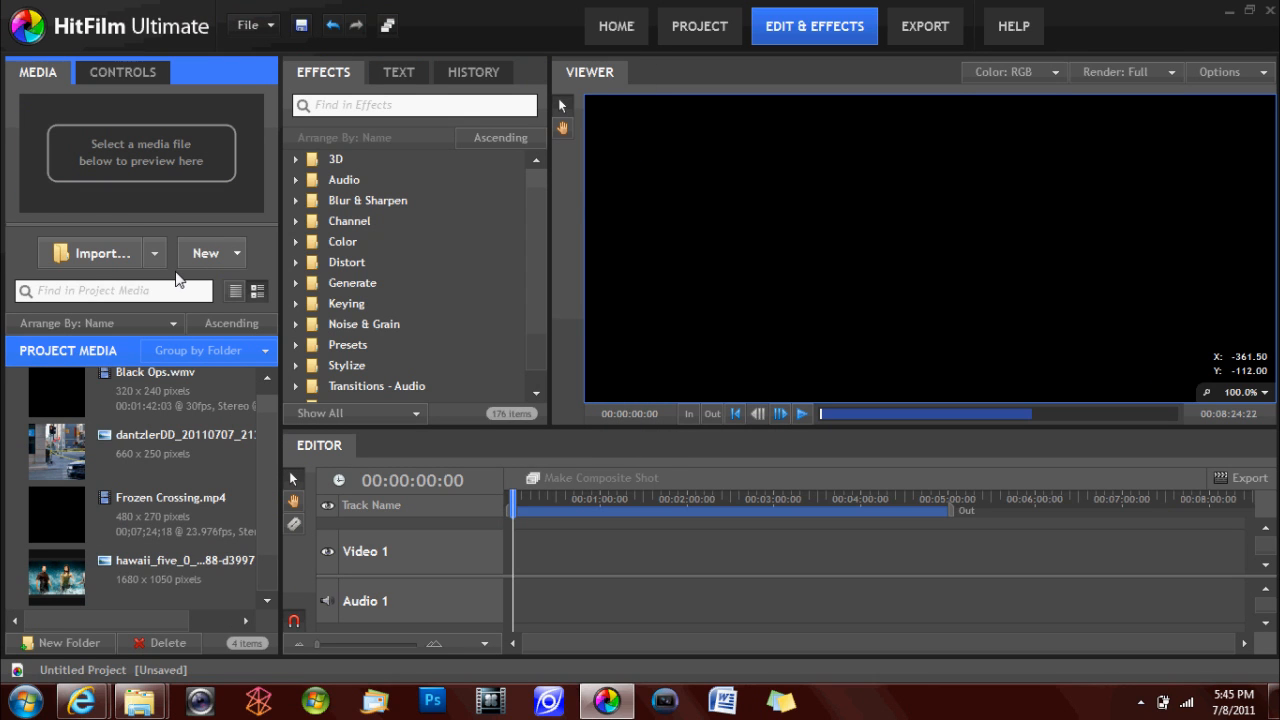
mouse_move(160, 266)
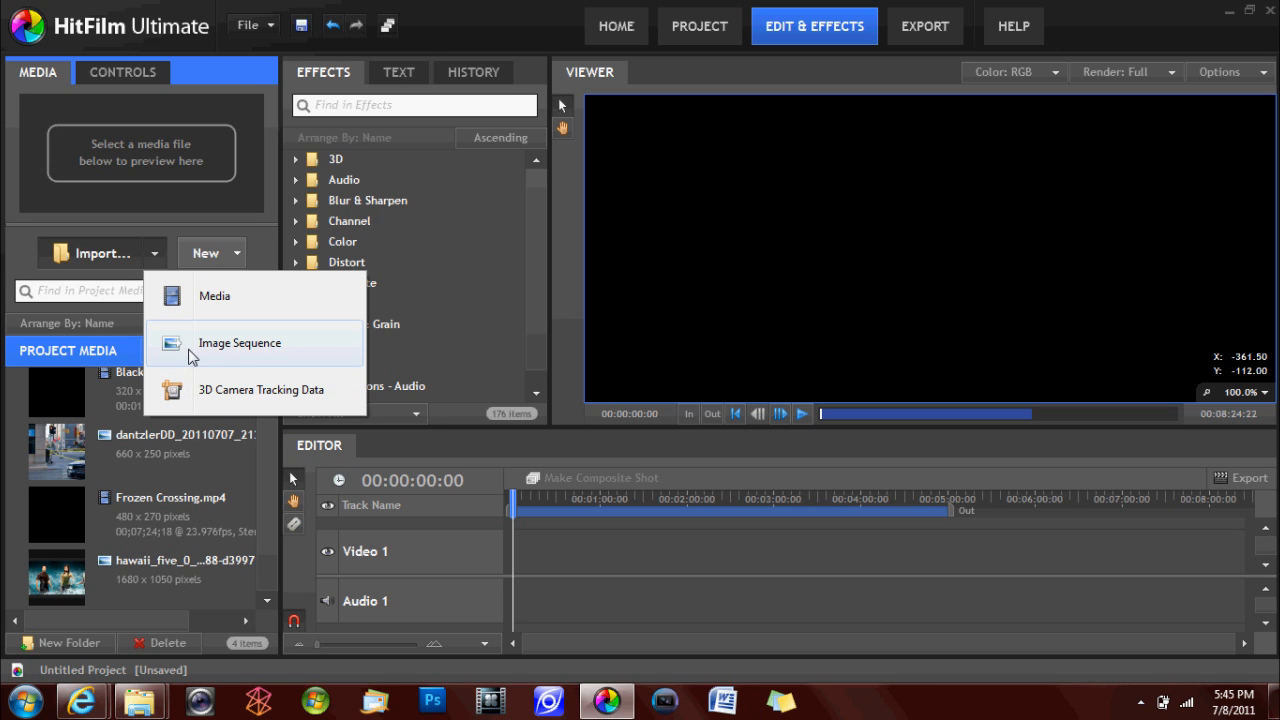
Step: Add the Image Sequence folder as a new 25fps image sequence clip
click(240, 342)
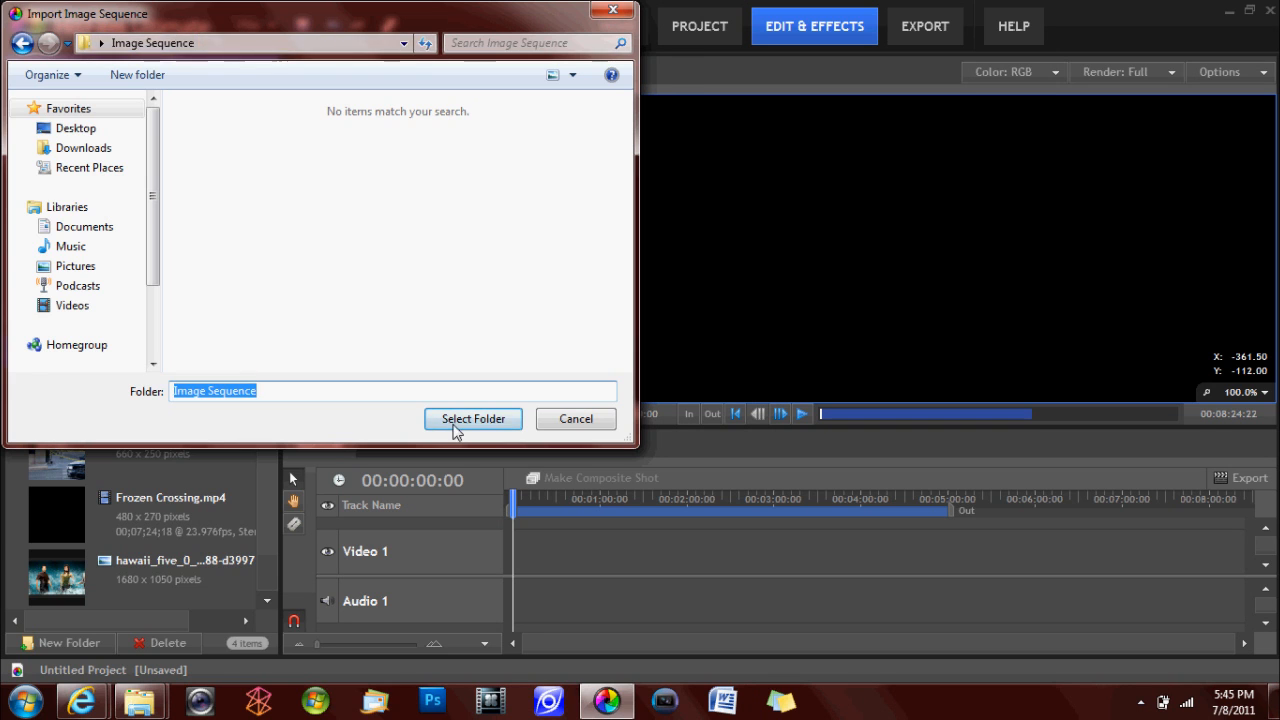
click(472, 418)
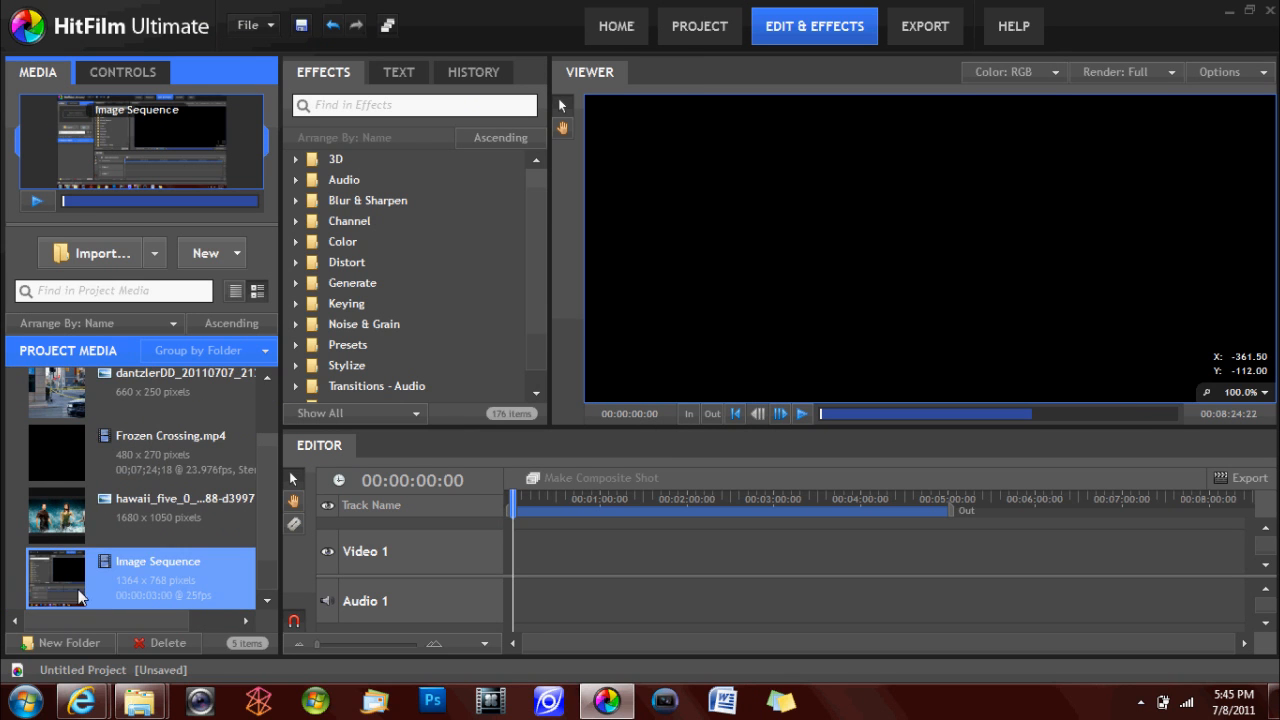